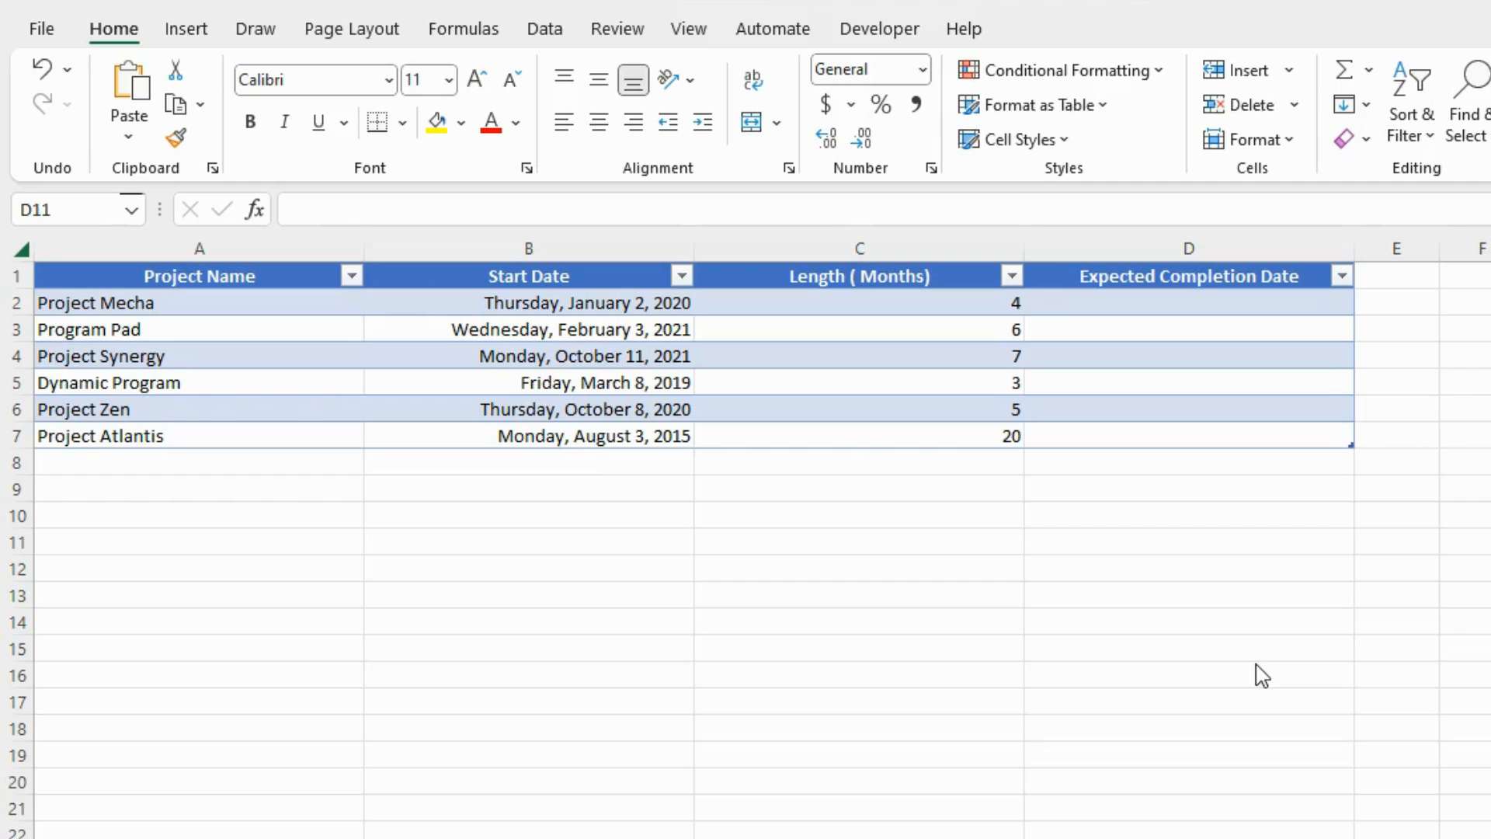
mouse_move(1168, 320)
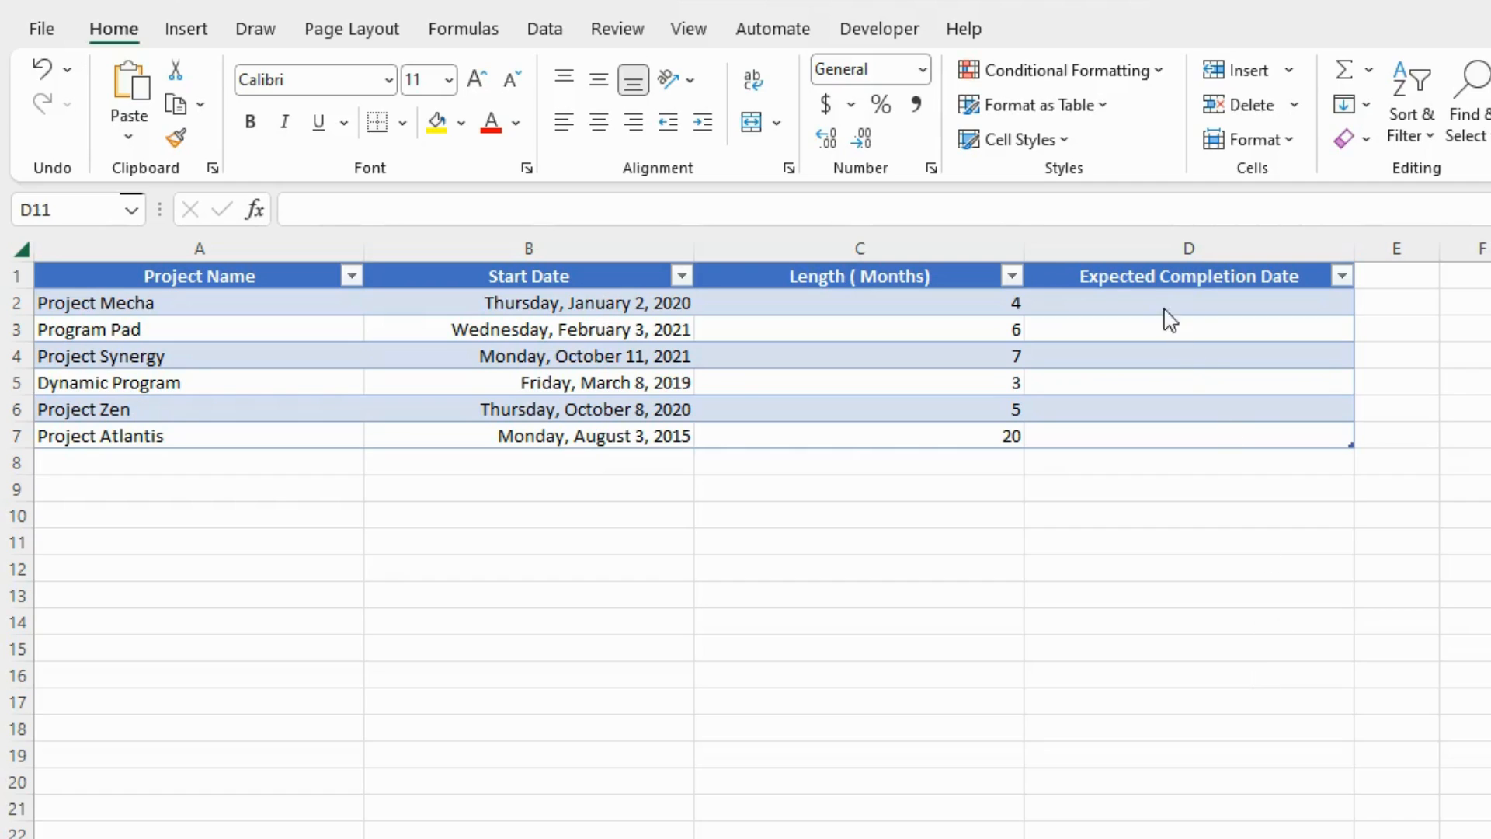
- Review the projects' Start Date and Length in Months columns that feed the completion date
click(1186, 540)
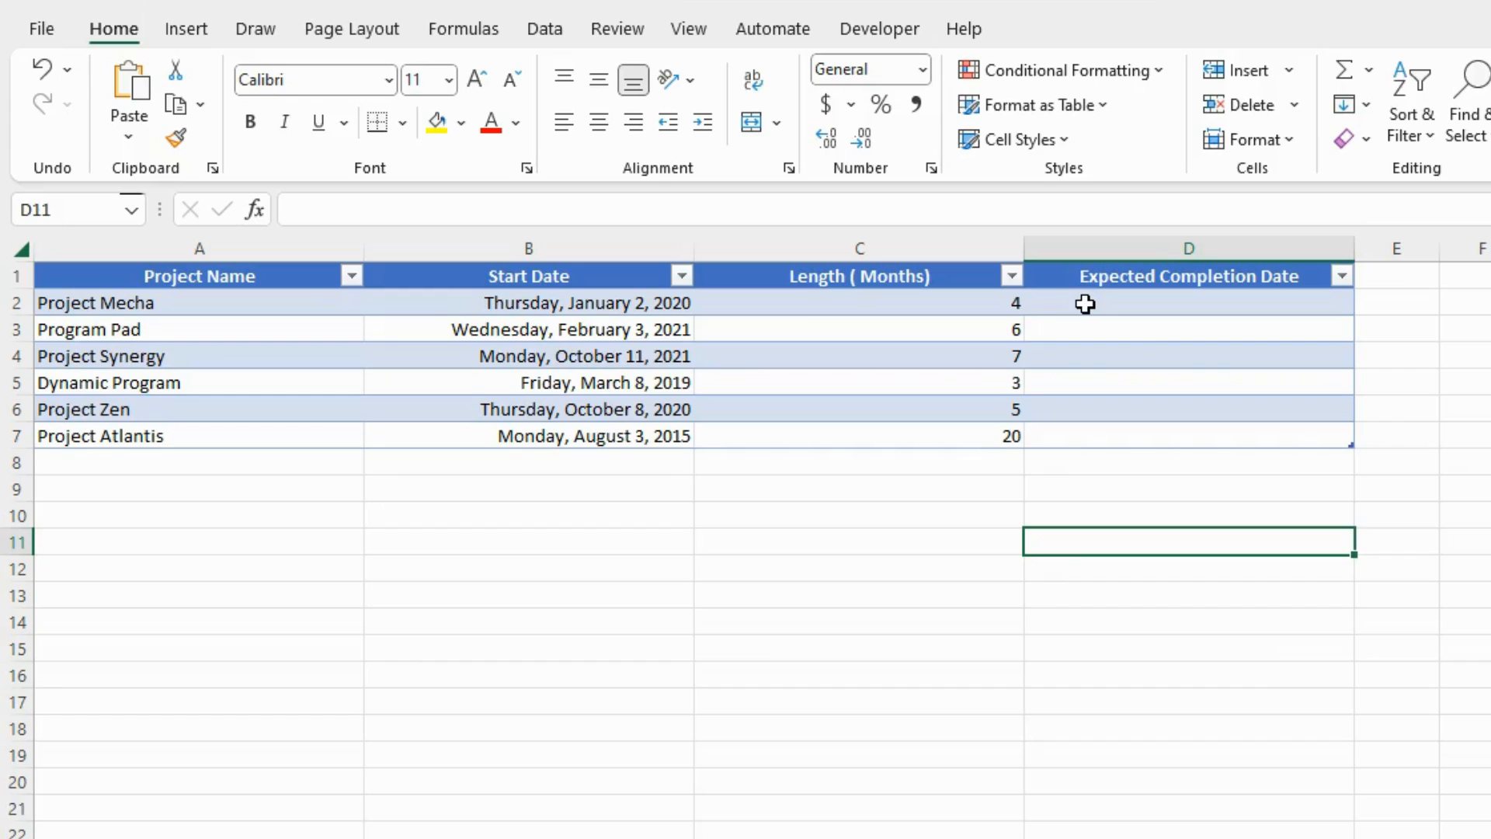
mouse_move(902, 173)
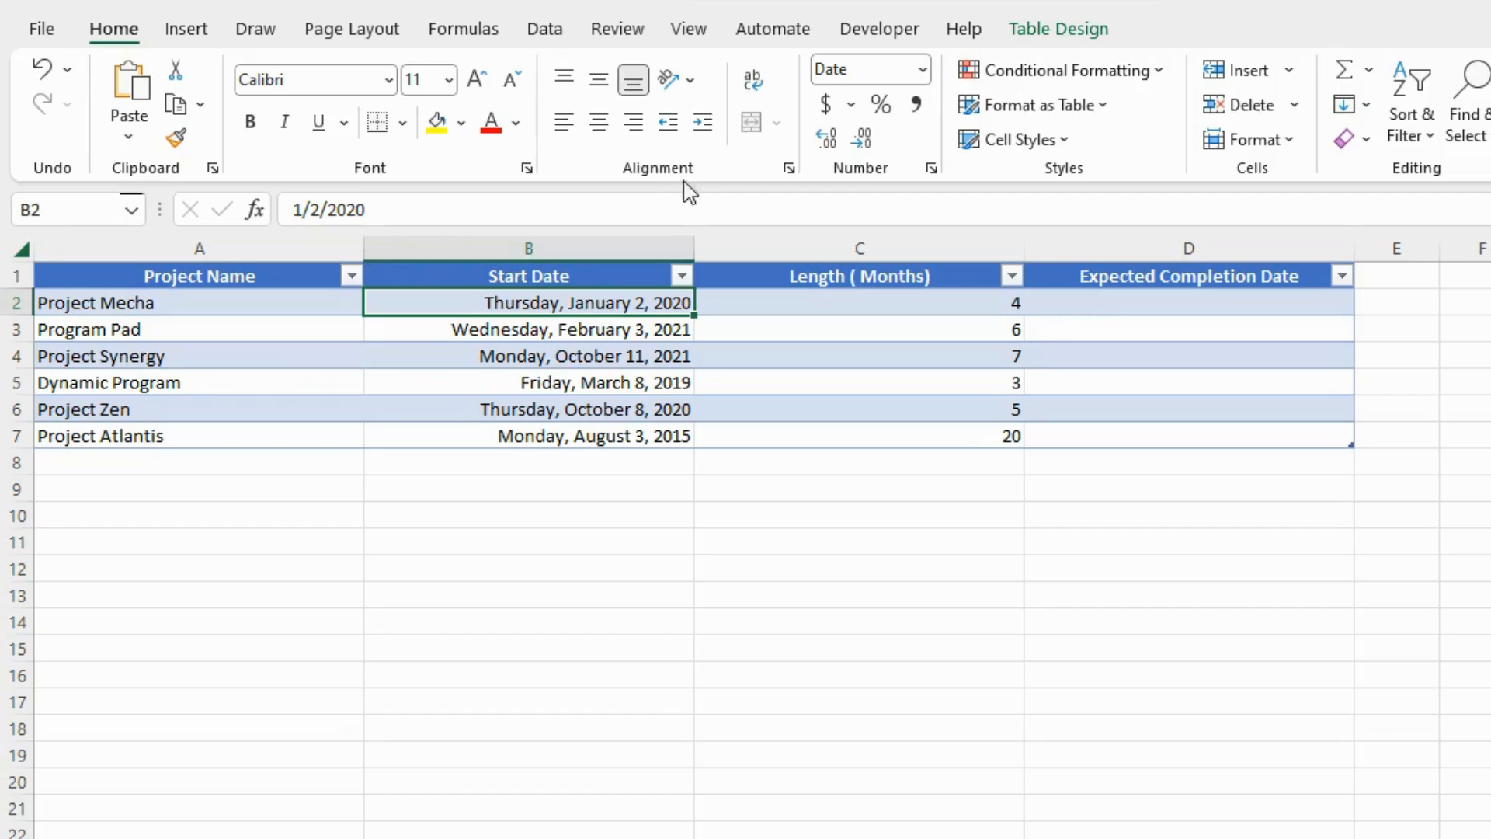
click(859, 303)
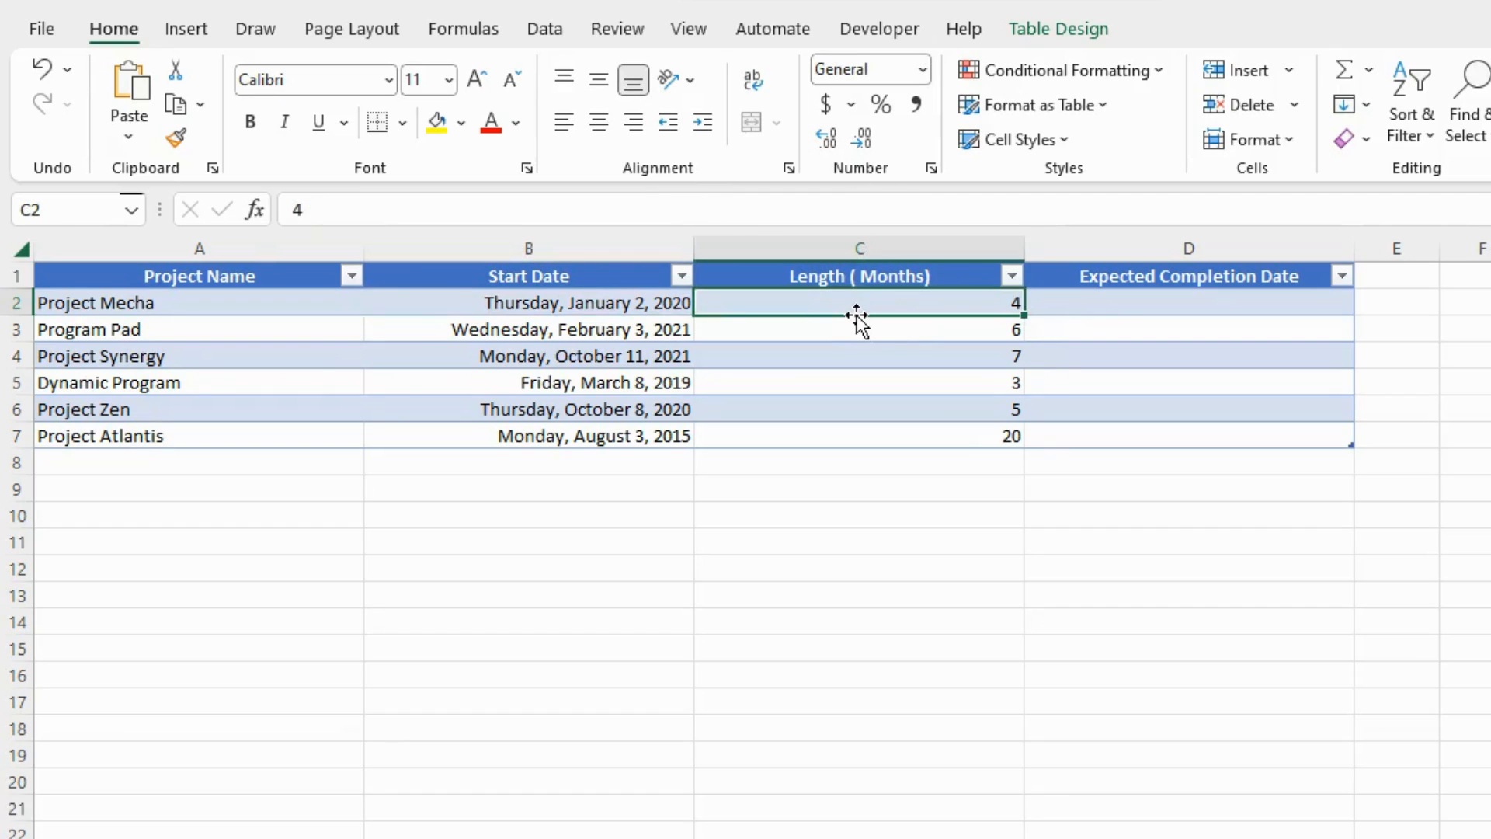
mouse_move(631, 235)
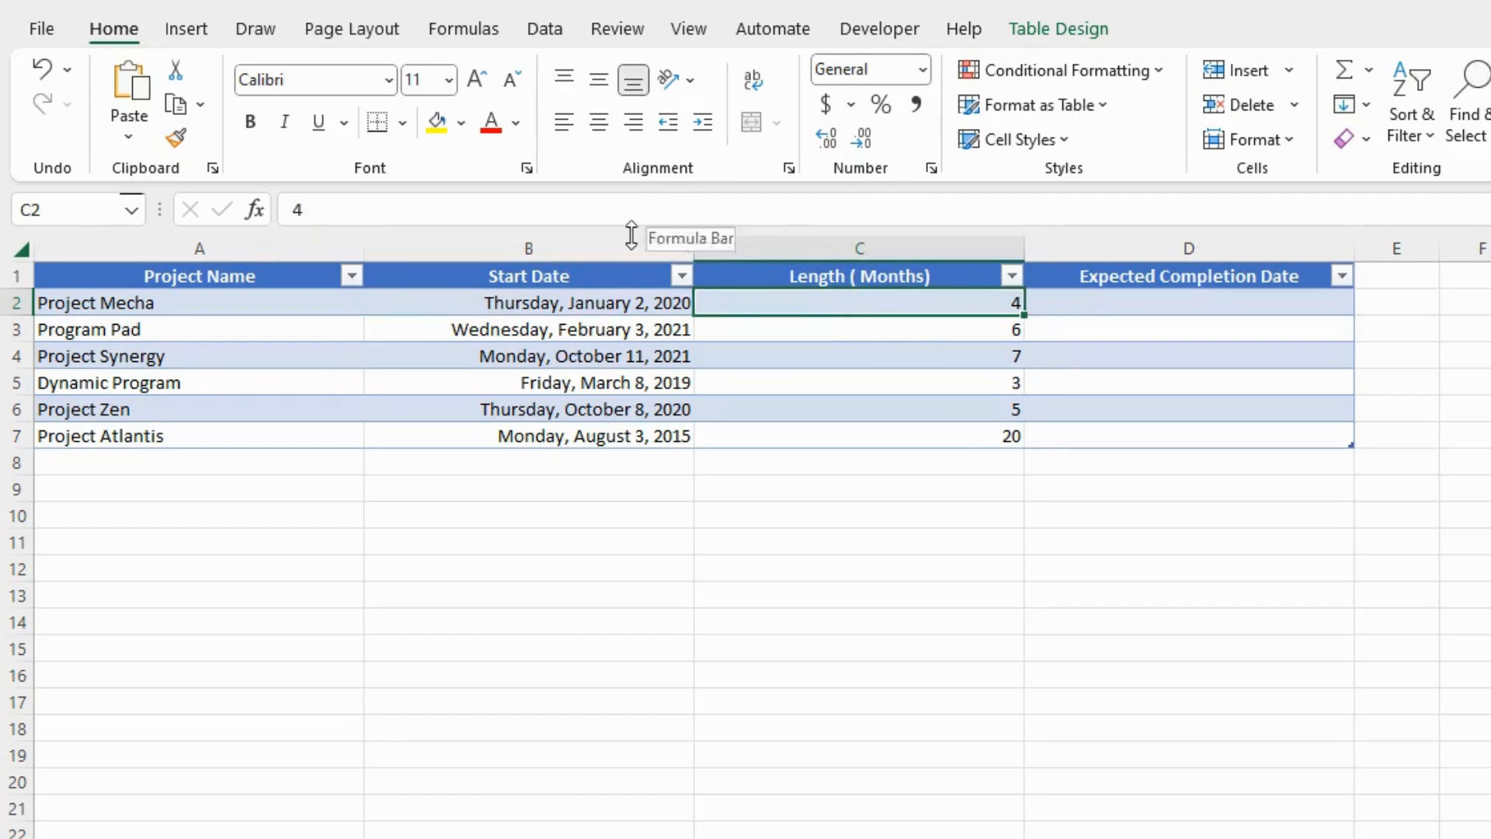
mouse_move(526, 303)
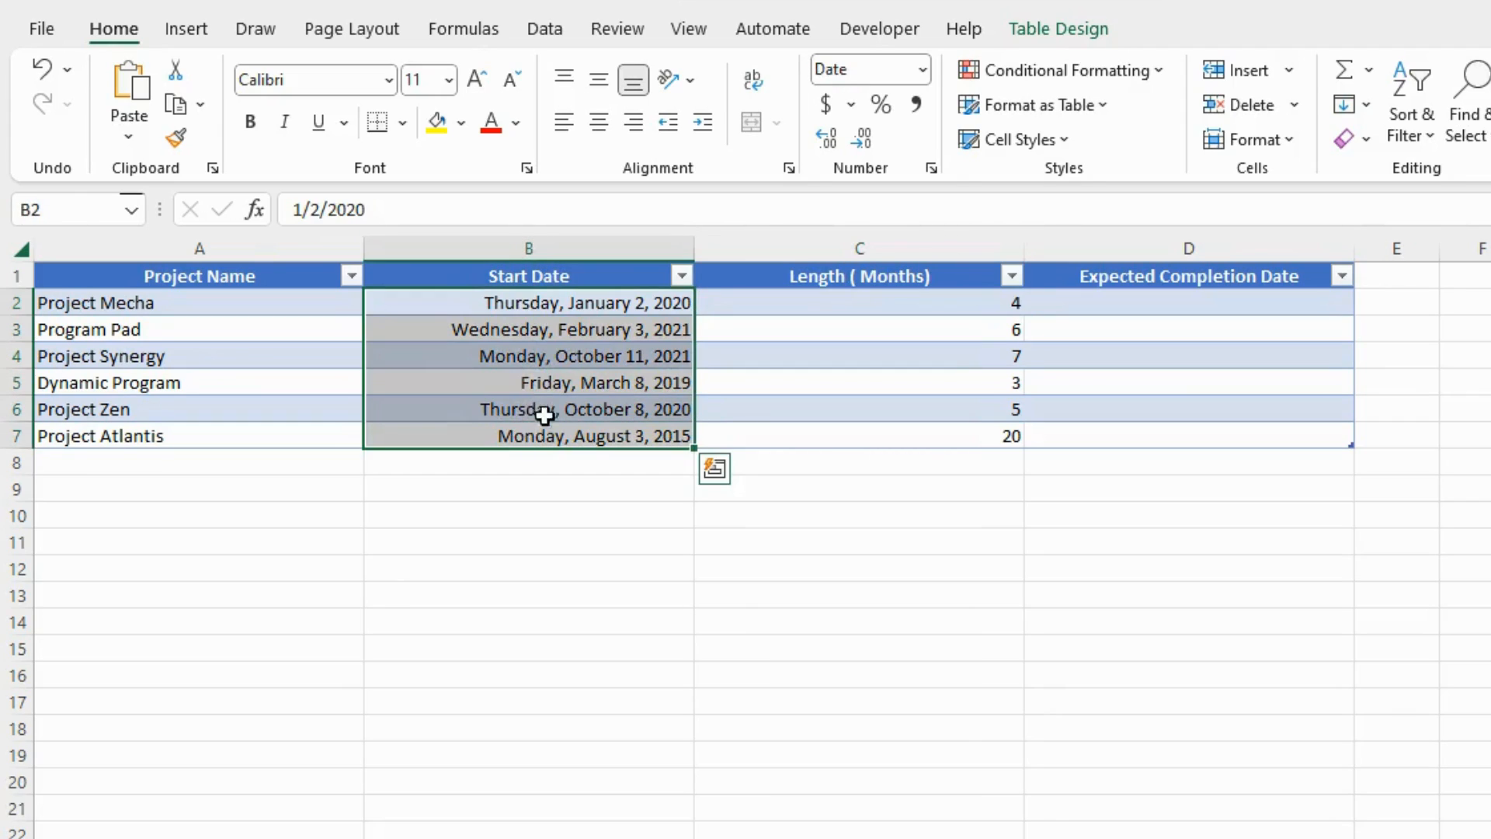
click(859, 303)
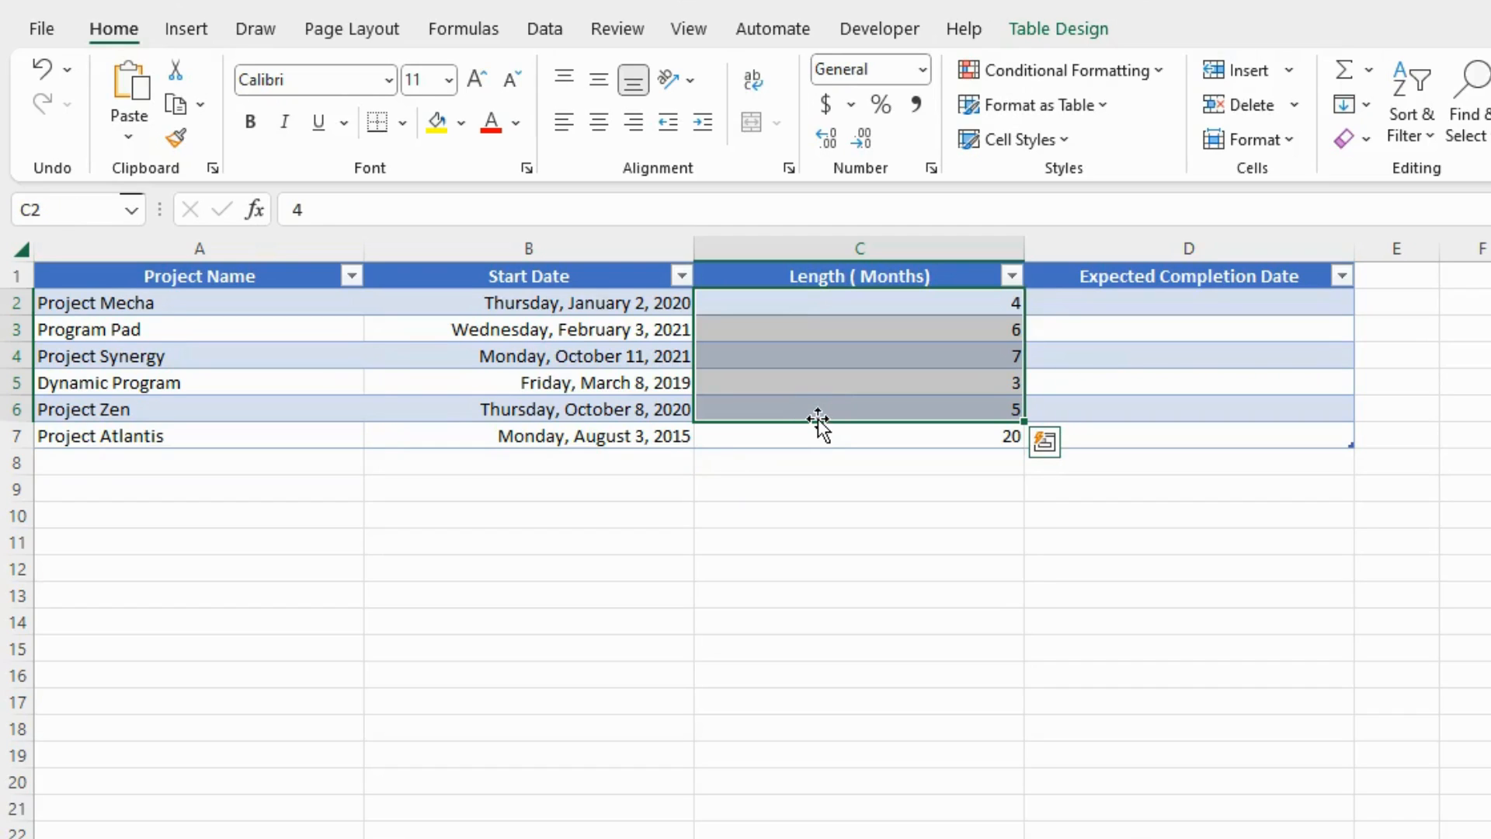
click(528, 329)
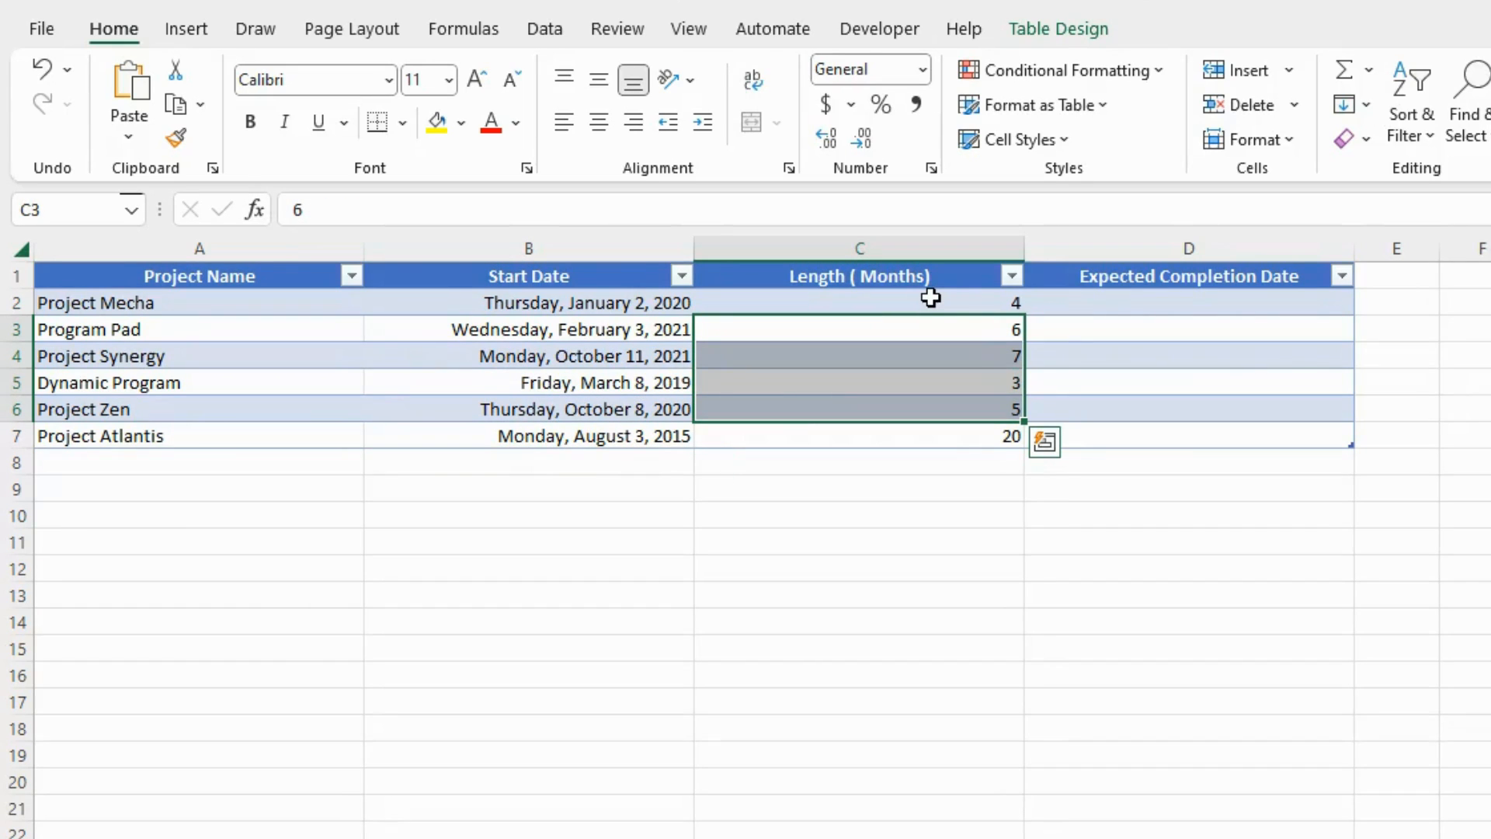
mouse_move(1168, 307)
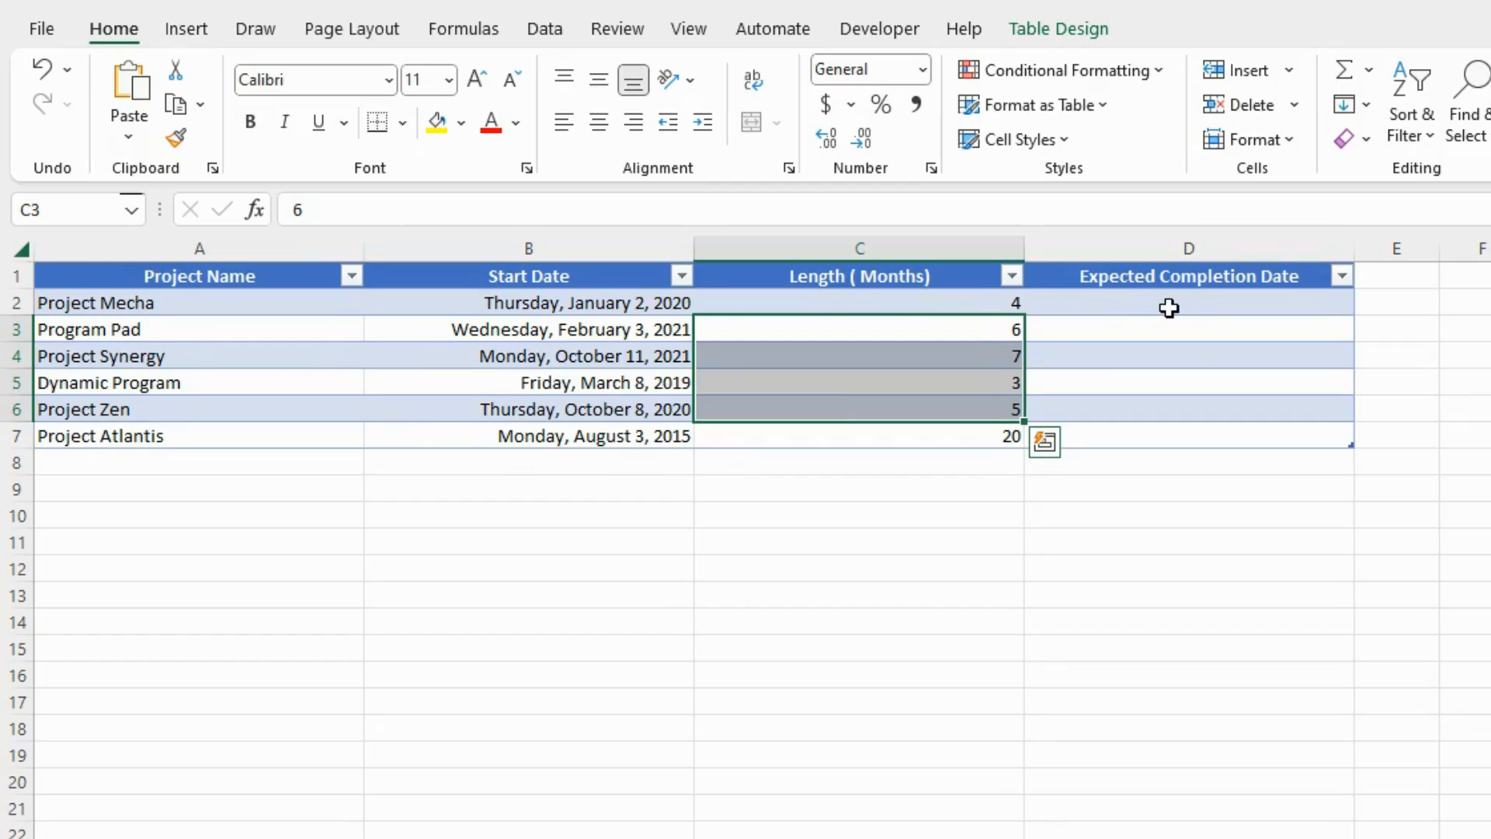
- Enter =EDATE([@[Start Date]], months) in D2 for Project Mecha's expected completion date
click(1167, 303)
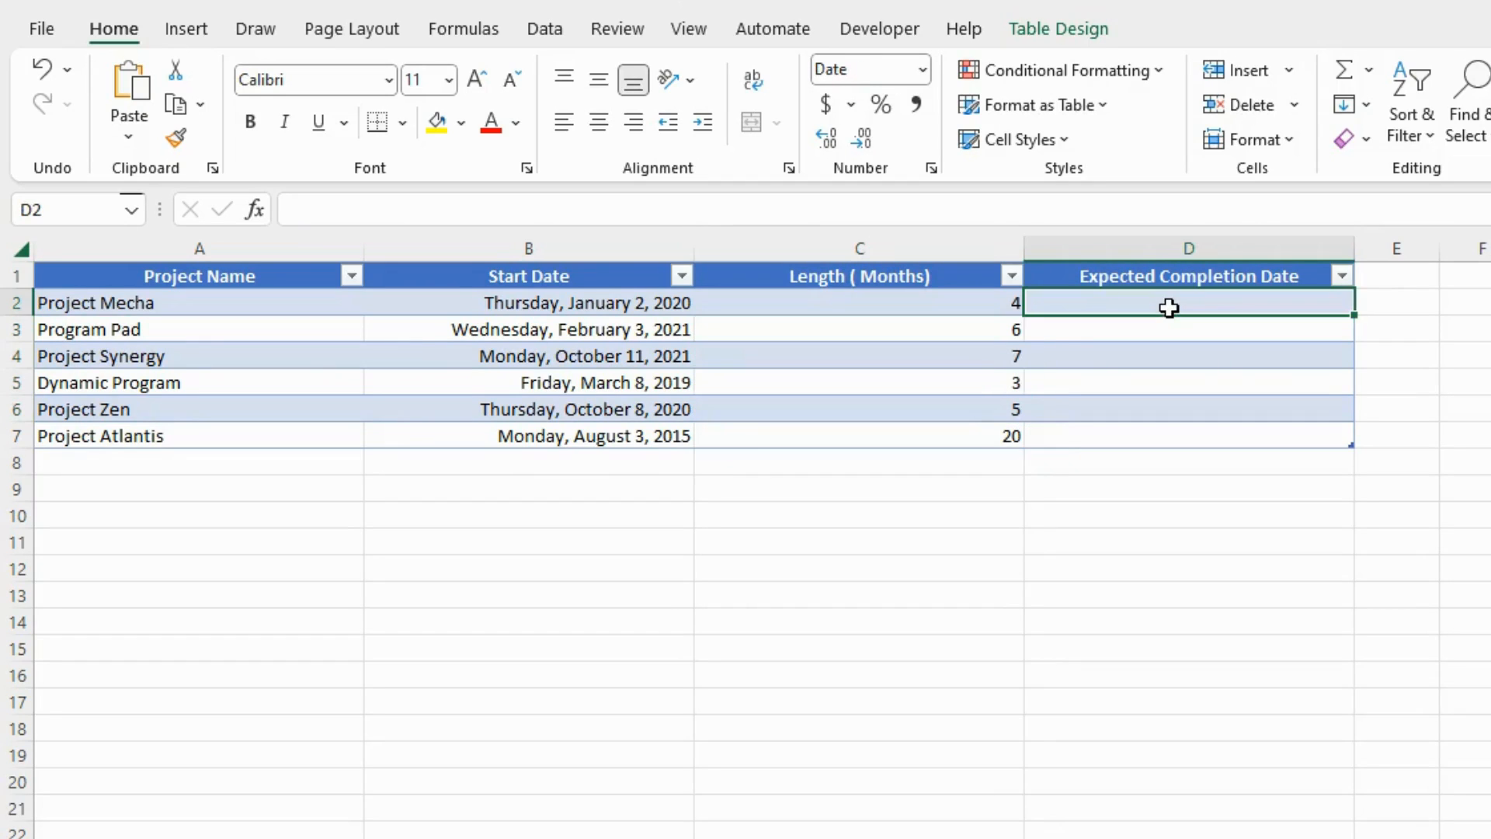
text(=)
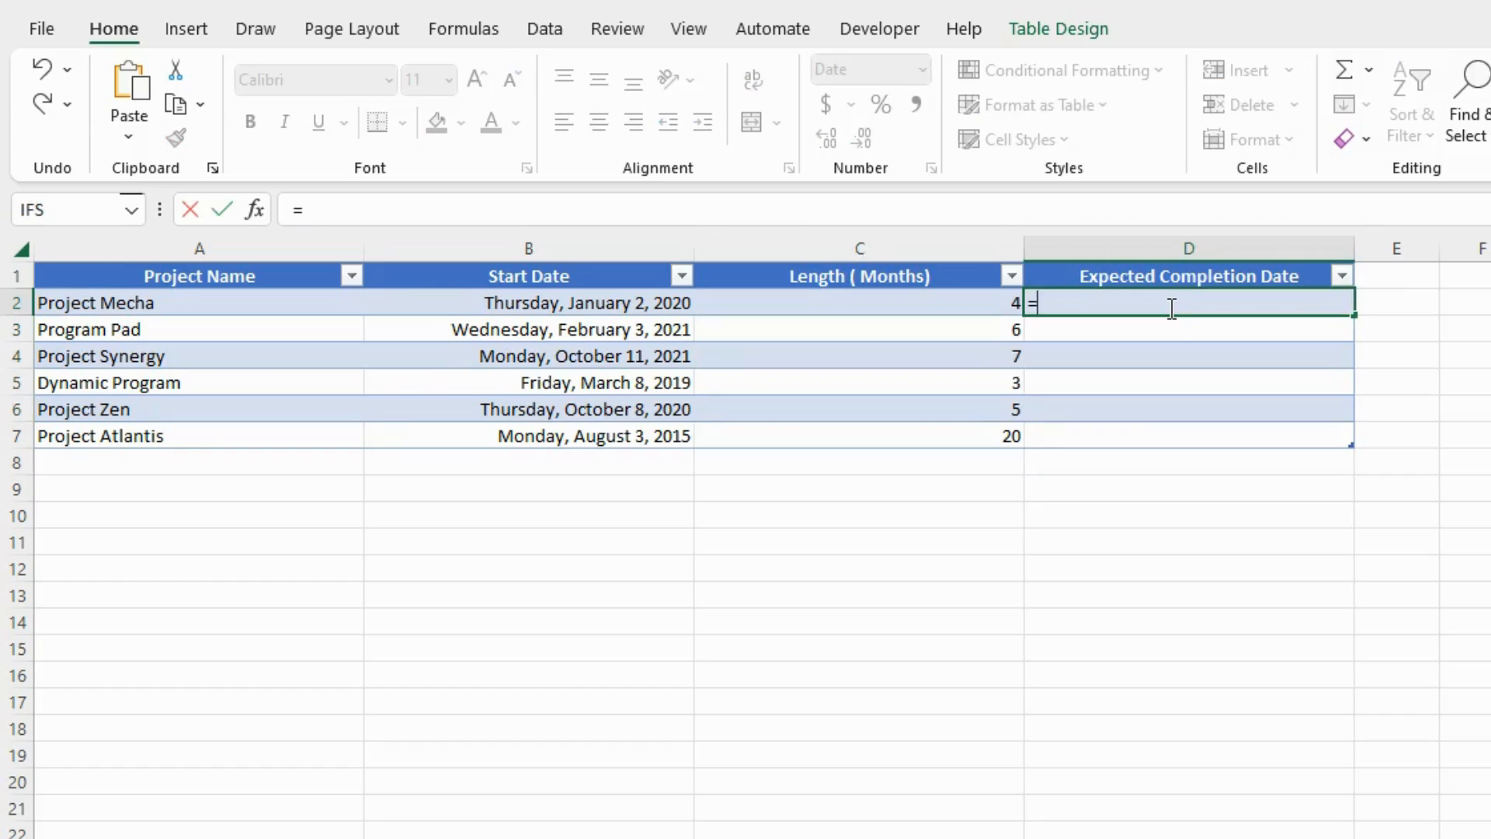
text(edate()
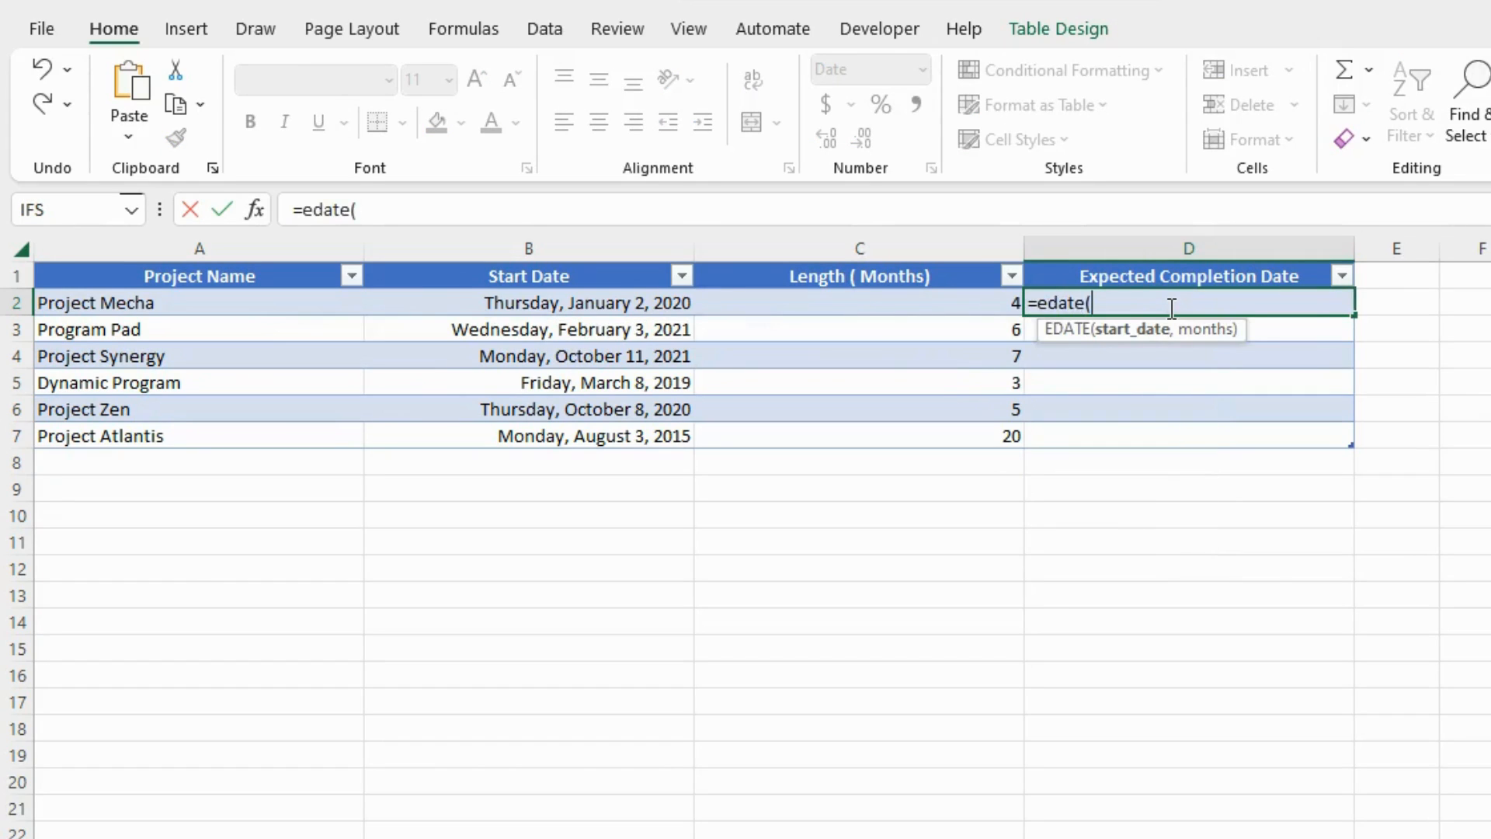
mouse_move(594, 208)
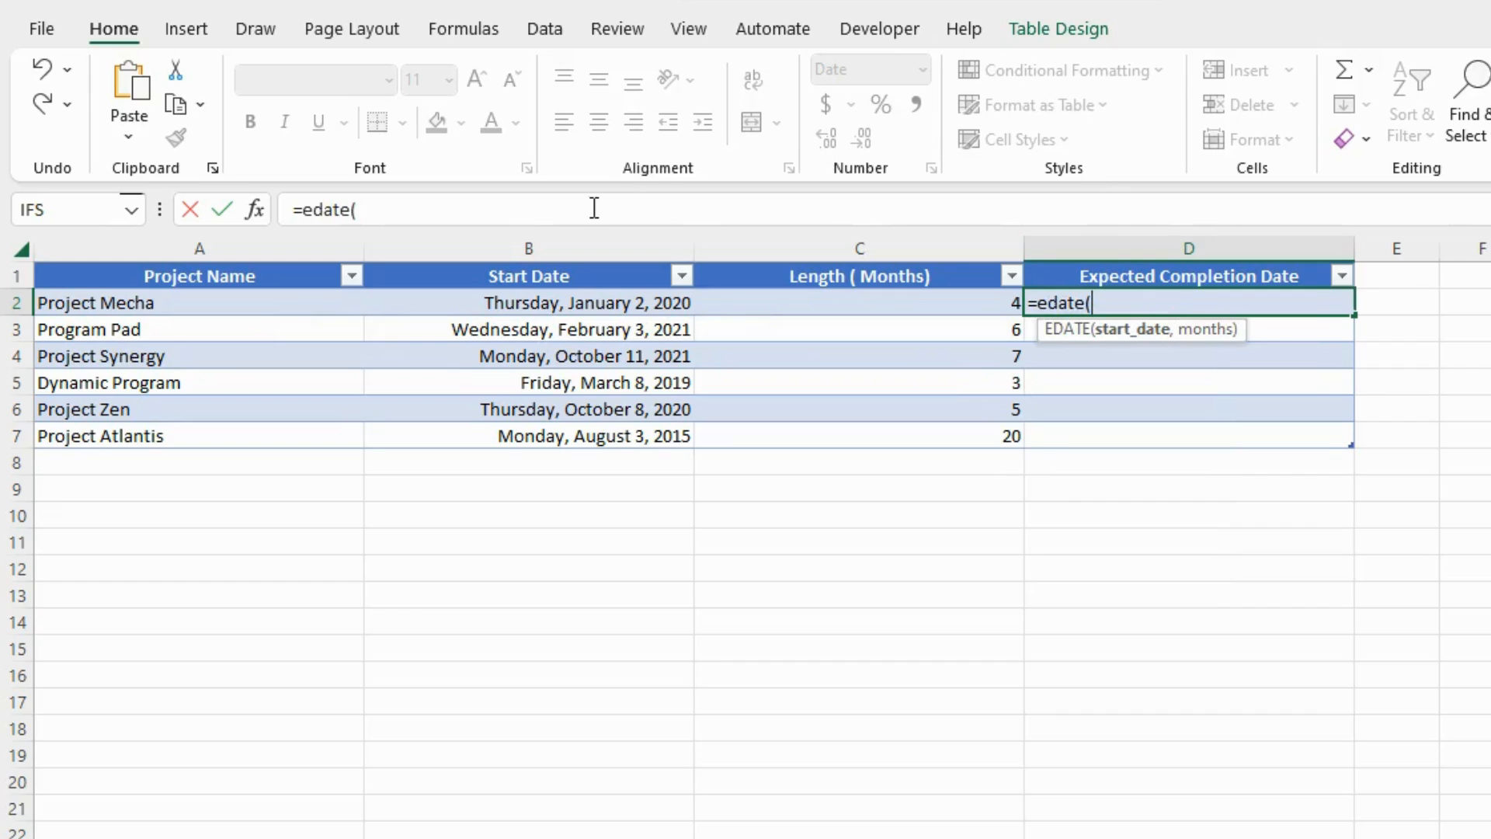
click(528, 303)
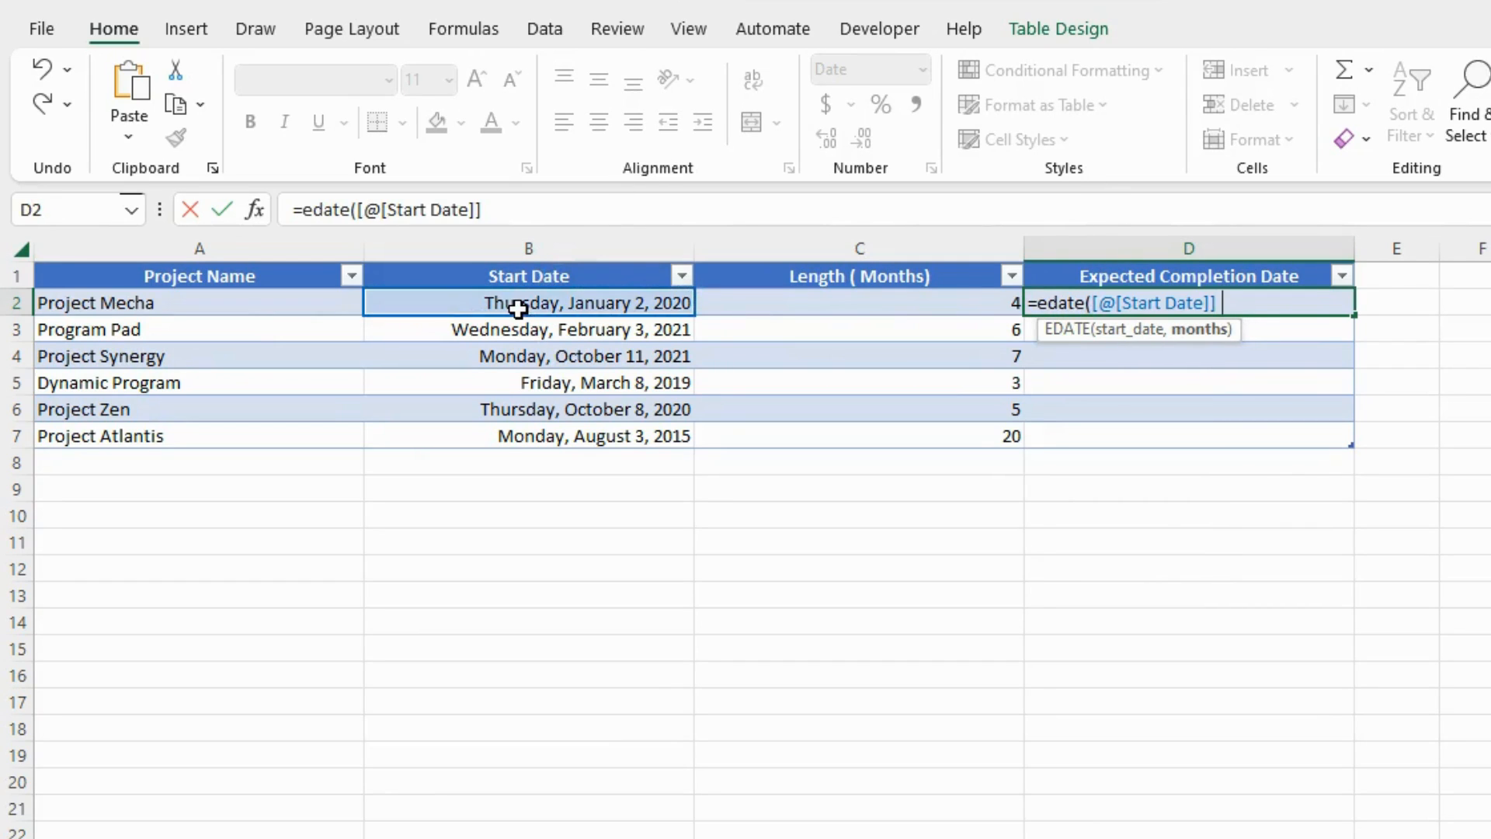
text(,)
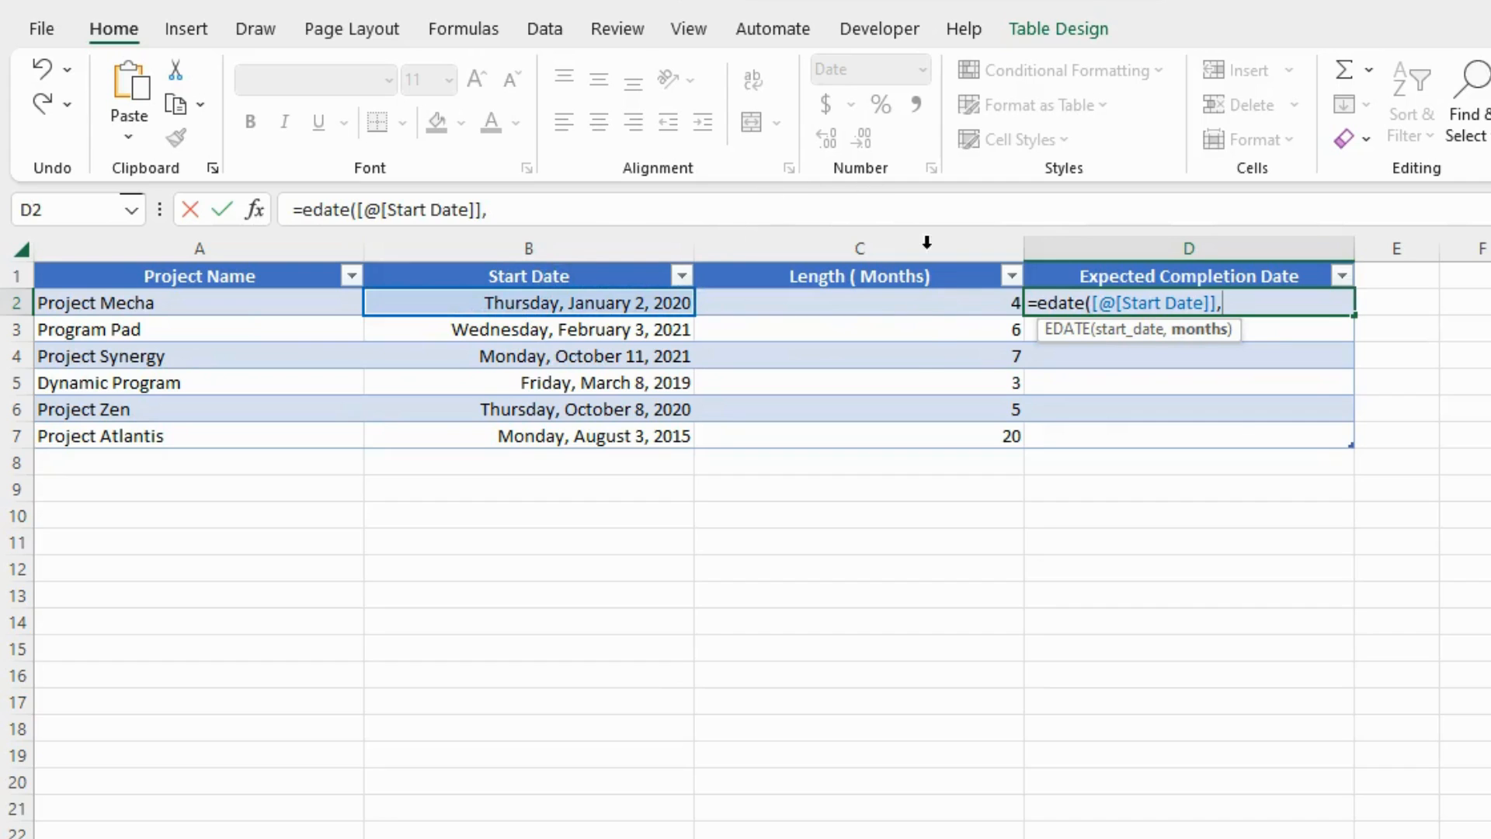
mouse_move(1160, 357)
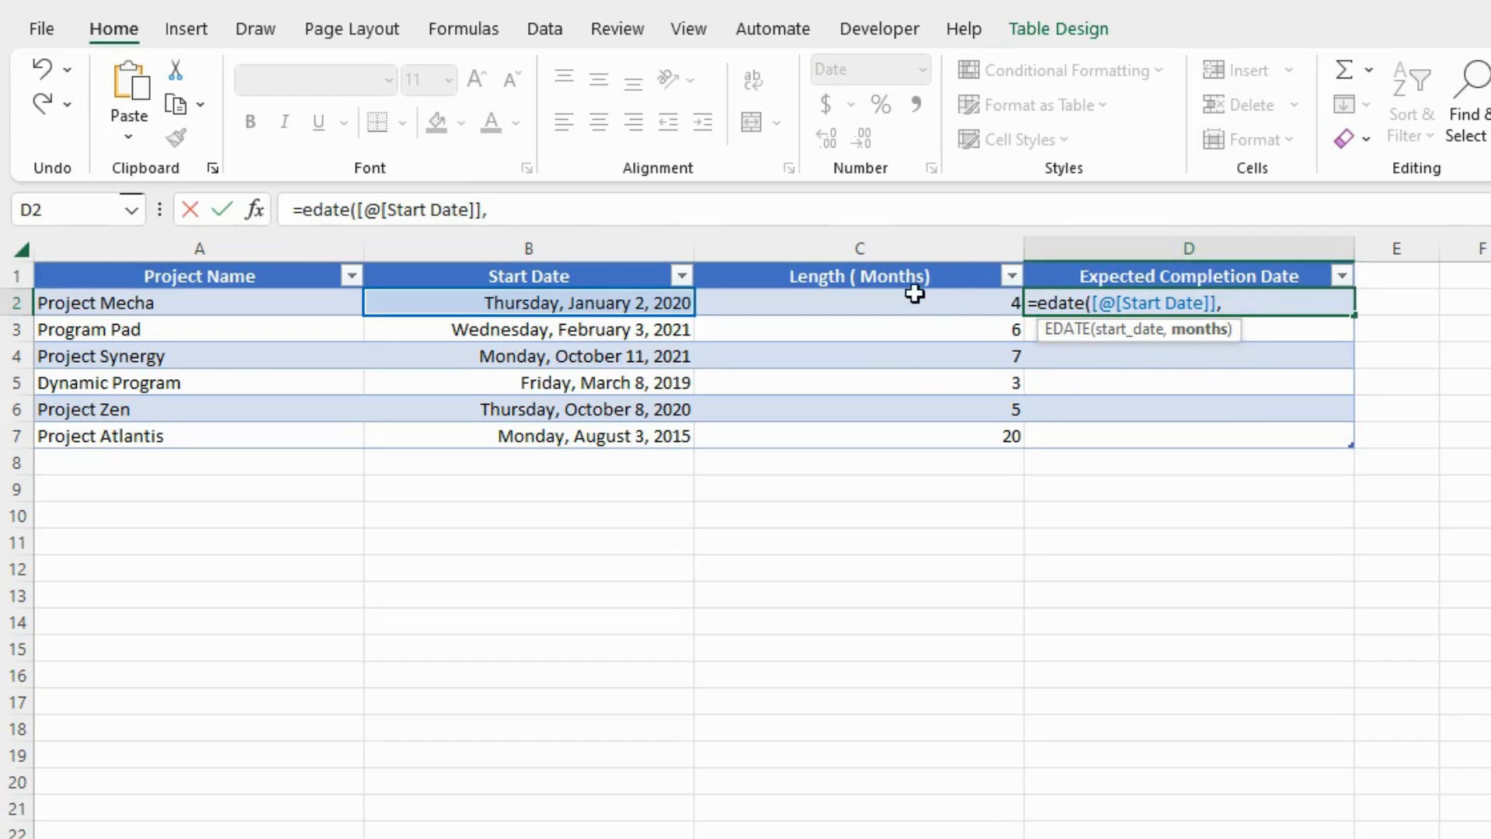
mouse_move(651, 289)
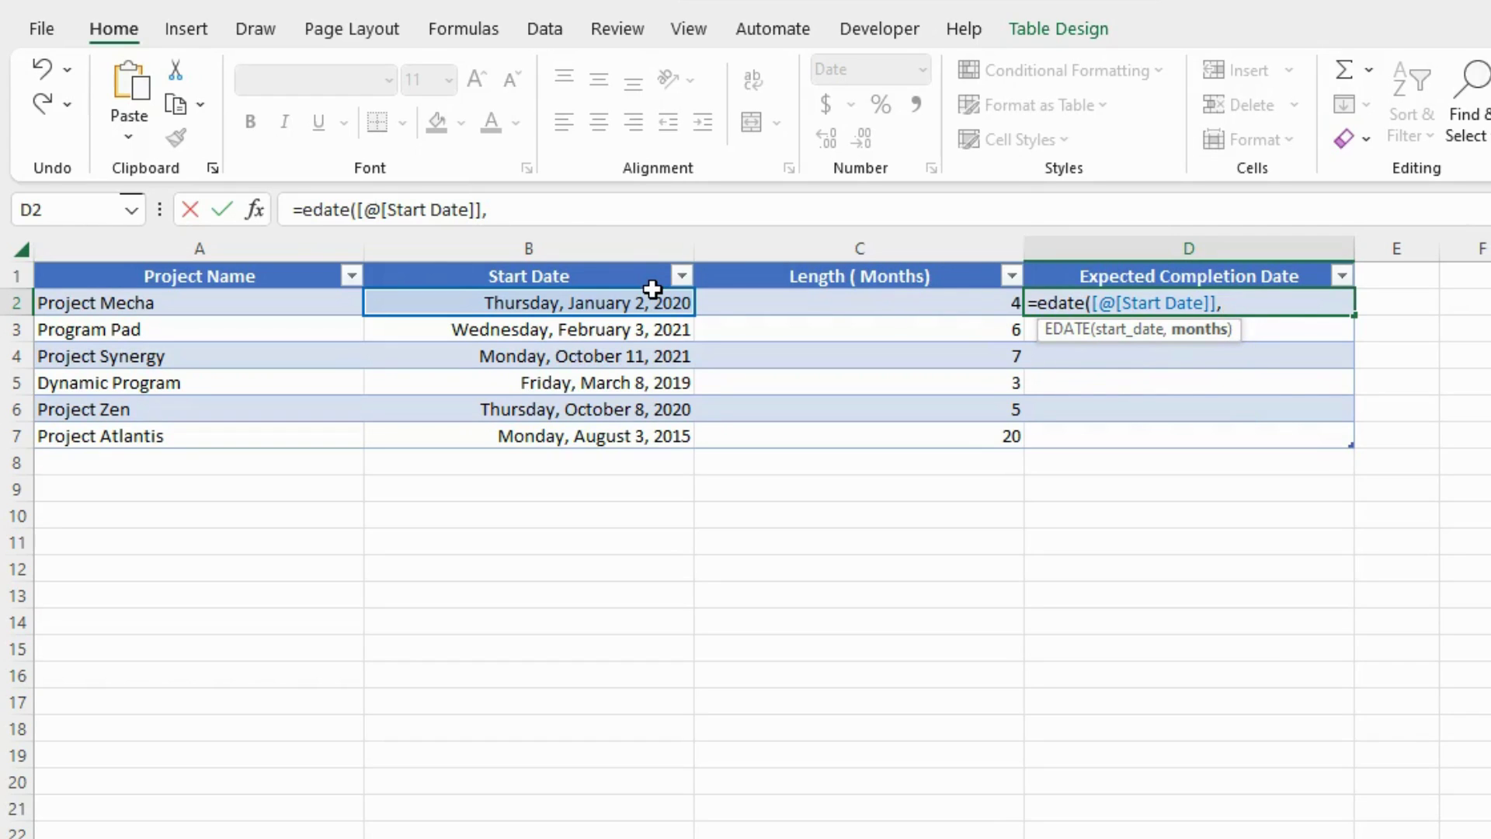
mouse_move(865, 320)
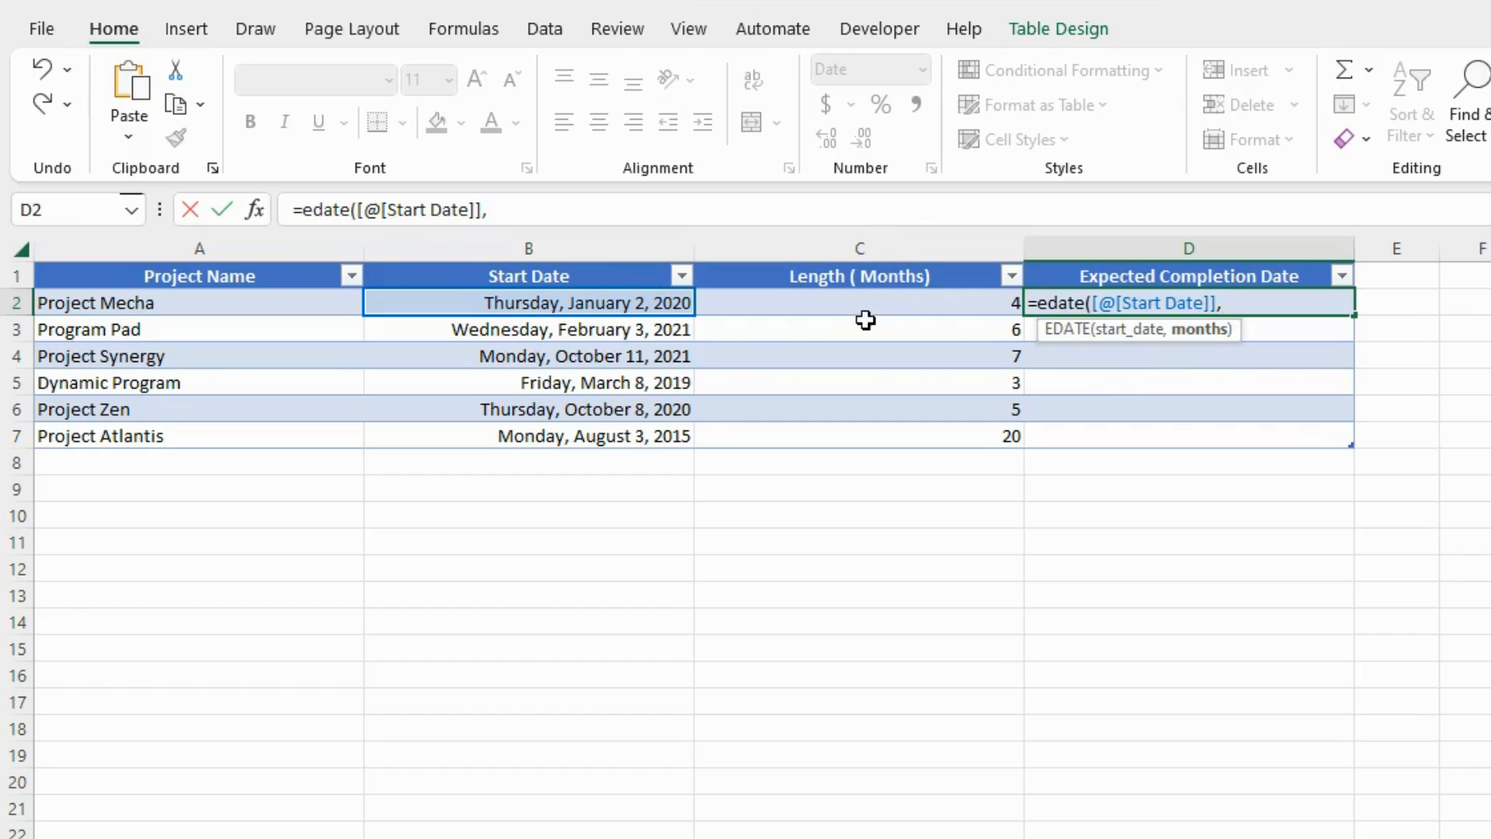
click(859, 303)
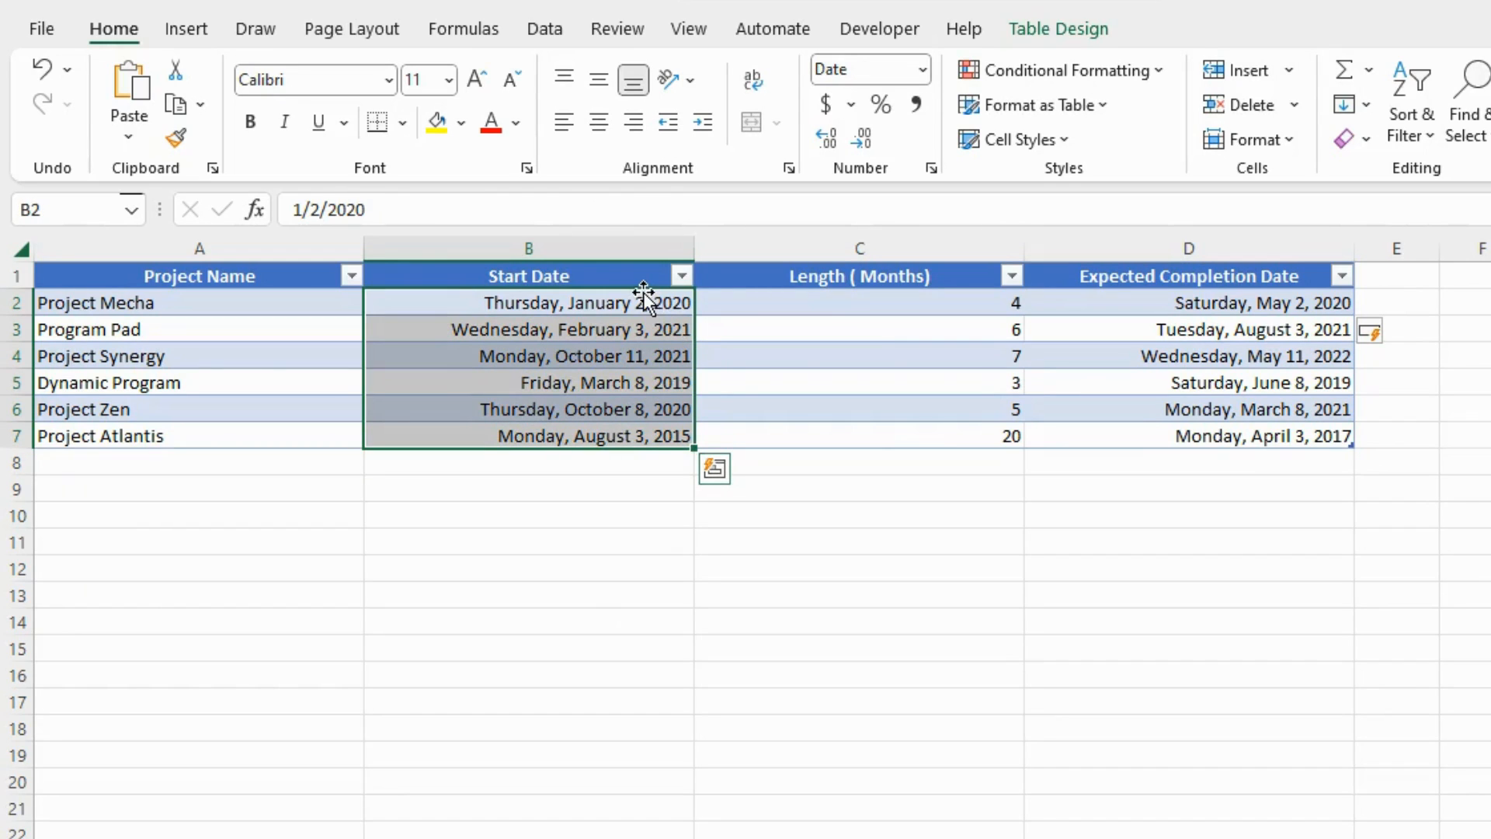
click(858, 303)
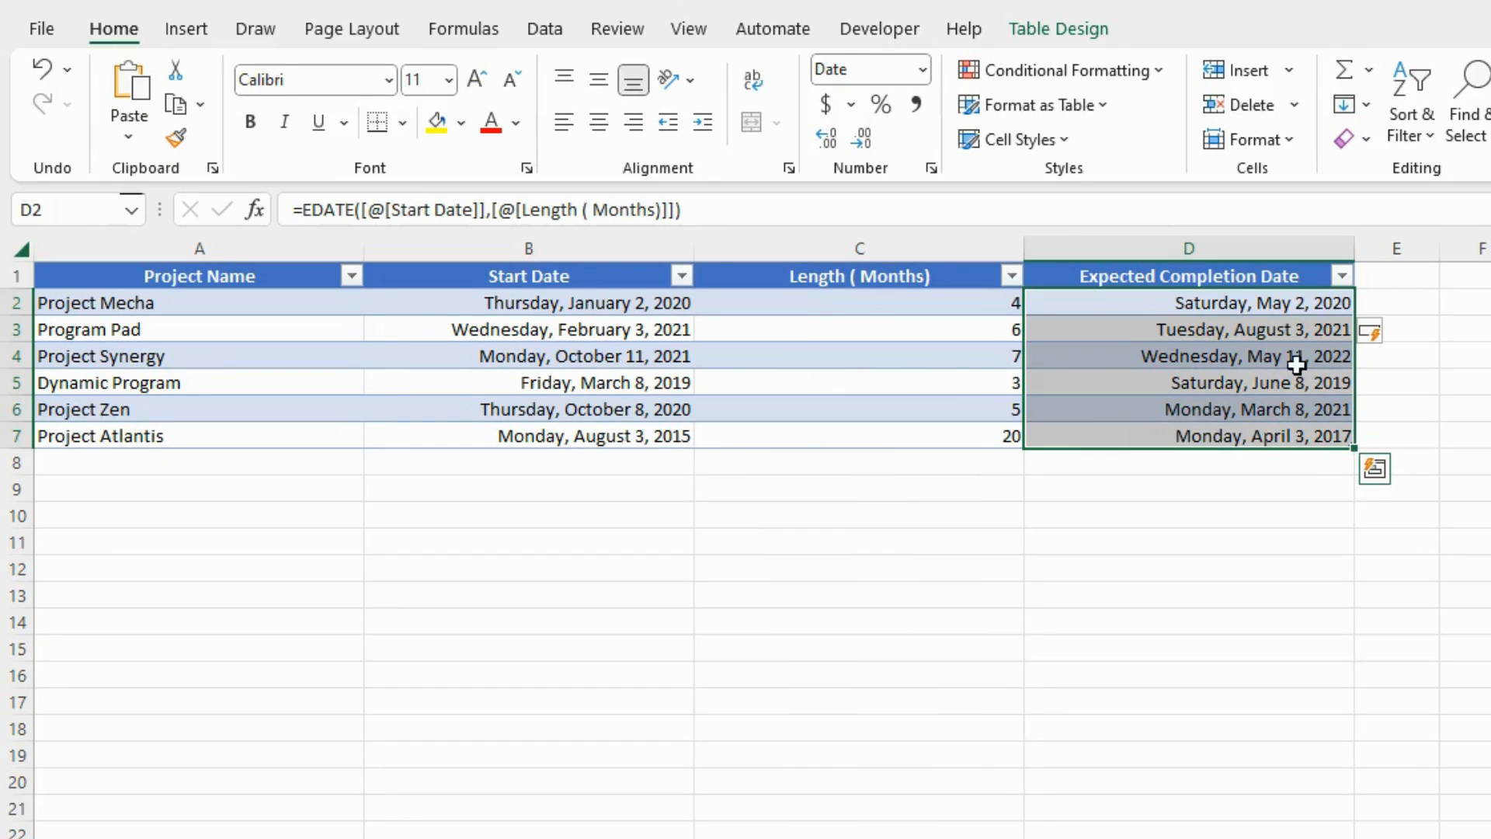
mouse_move(1401, 514)
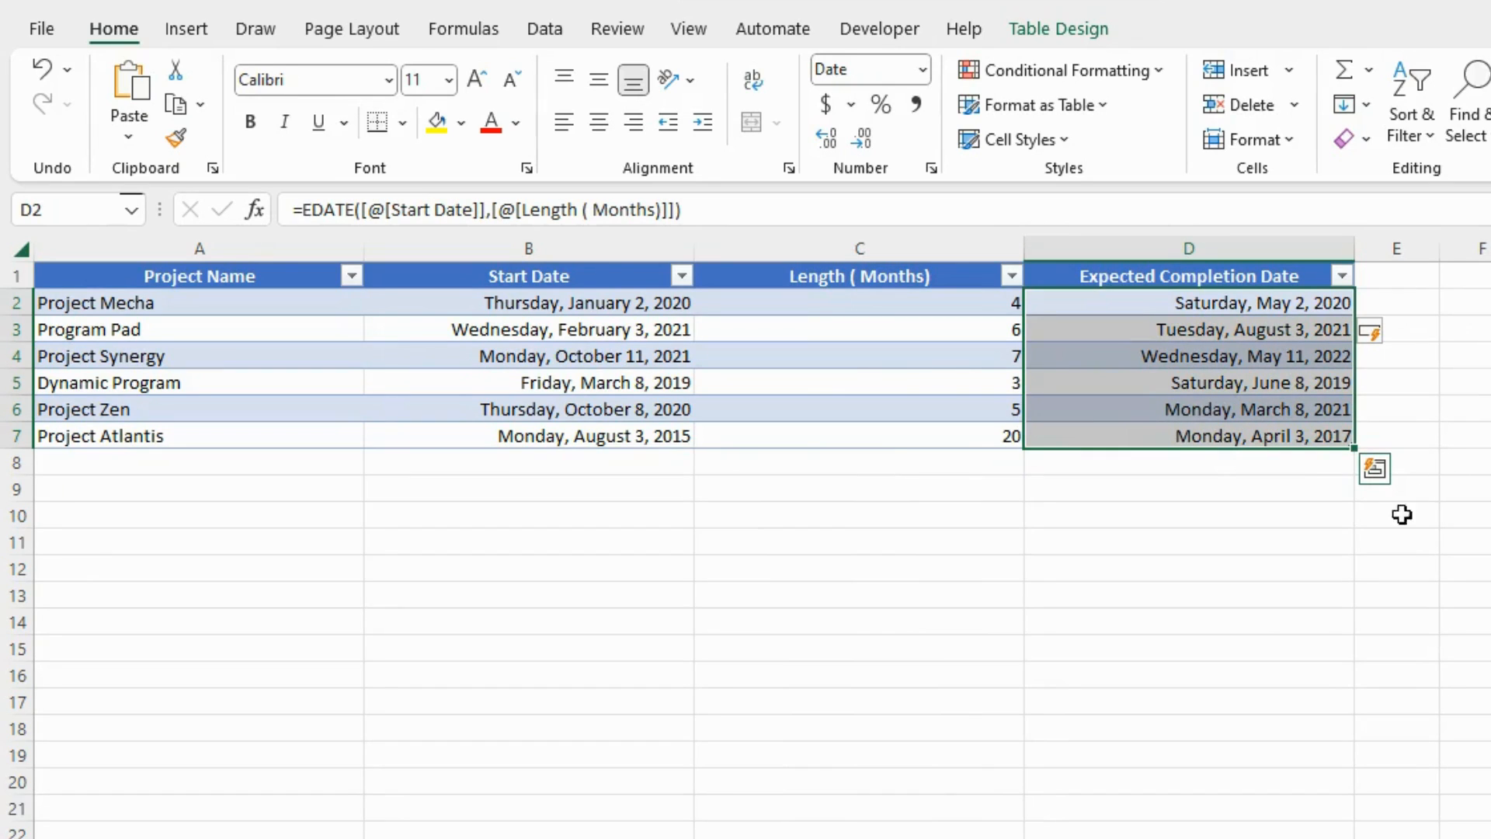